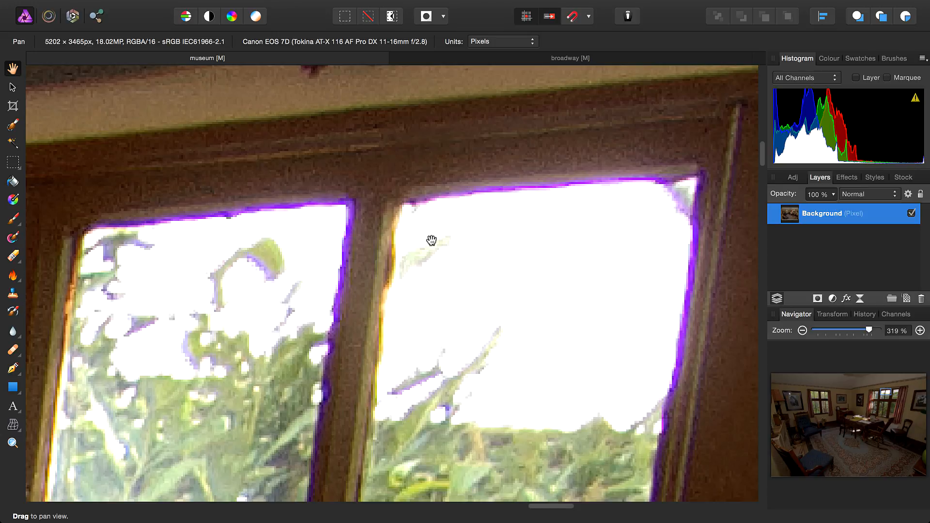
Show the New Live Filter Layer submenu under the Layer menu
{"action": "left_click", "coordinate": [378, 7]}
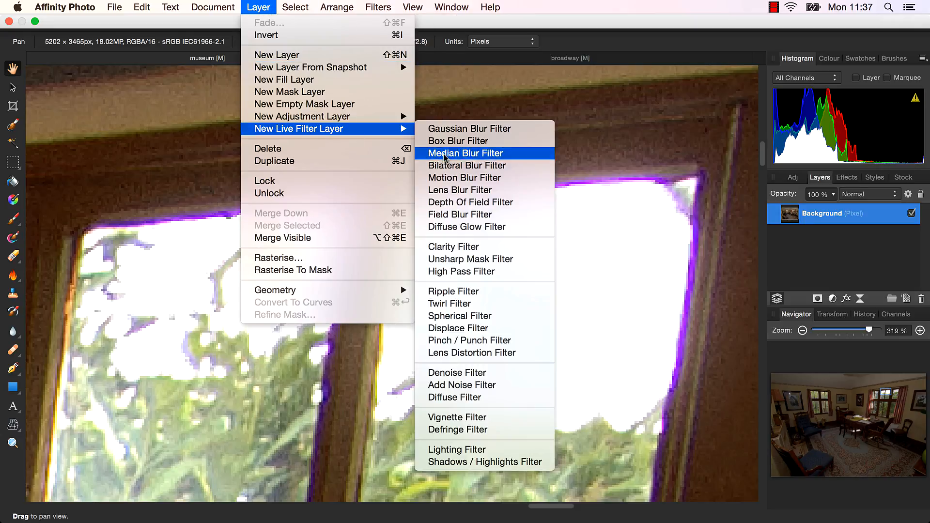
{"action": "mouse_move", "coordinate": [473, 433]}
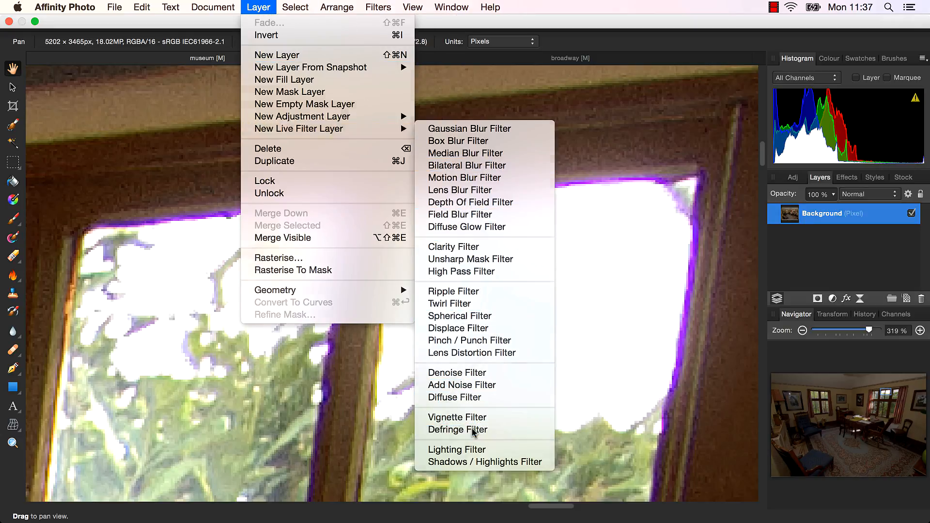
Add a live Defringe filter sampling the purple fringe colour at the window edges
{"action": "left_click", "coordinate": [457, 429]}
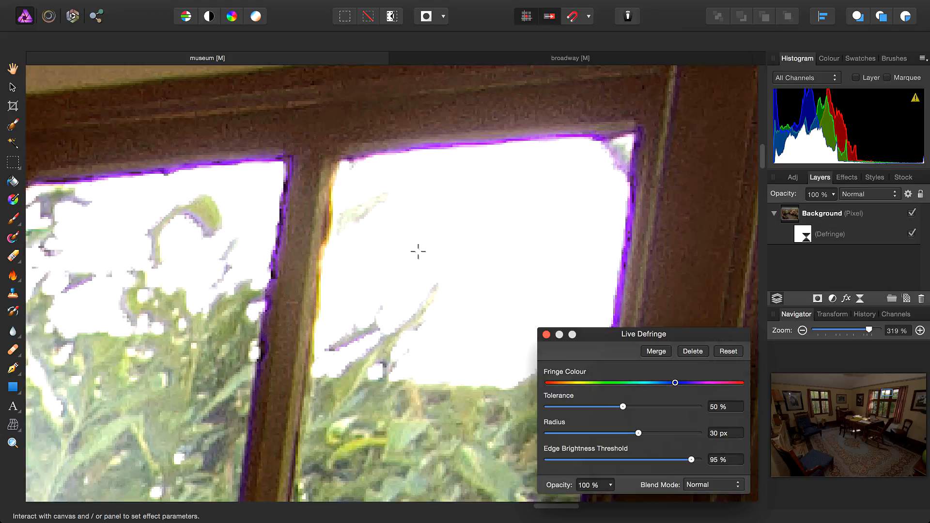
{"action": "left_click", "coordinate": [674, 383]}
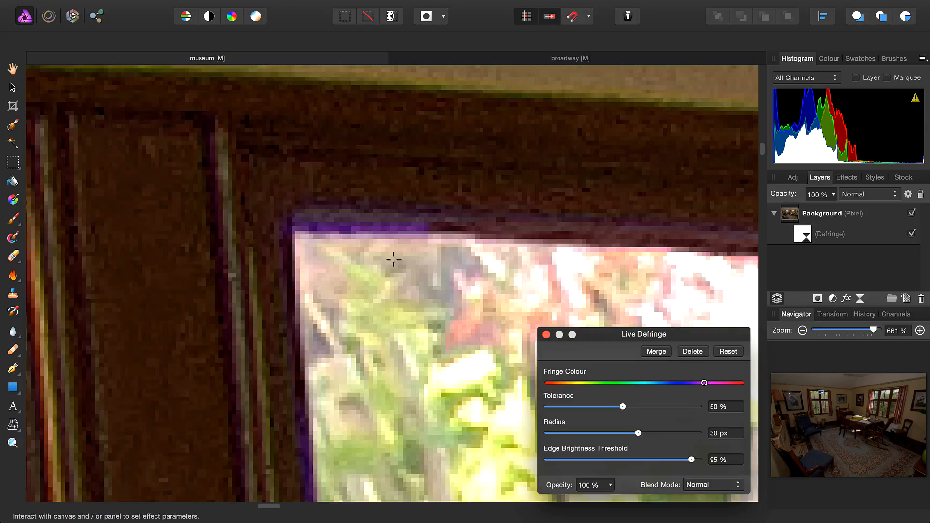
{"action": "left_click", "coordinate": [803, 330]}
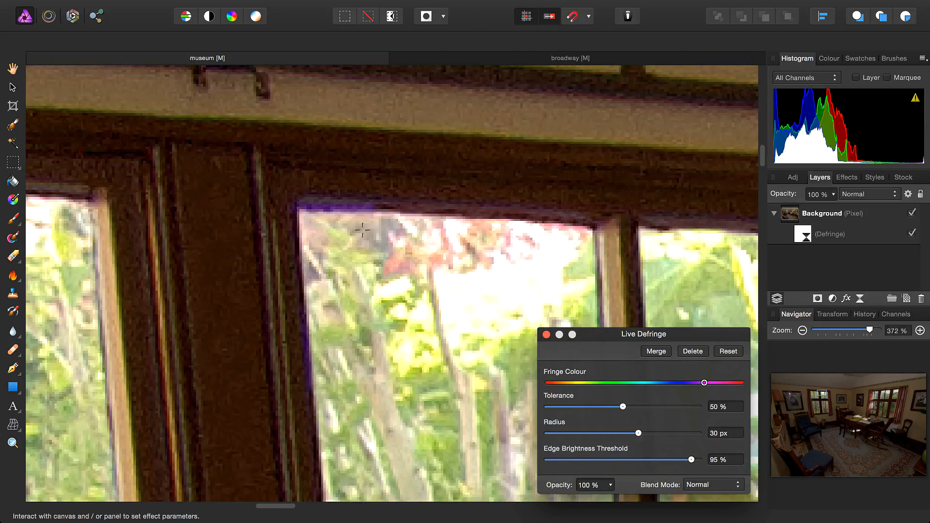
{"action": "mouse_move", "coordinate": [640, 449]}
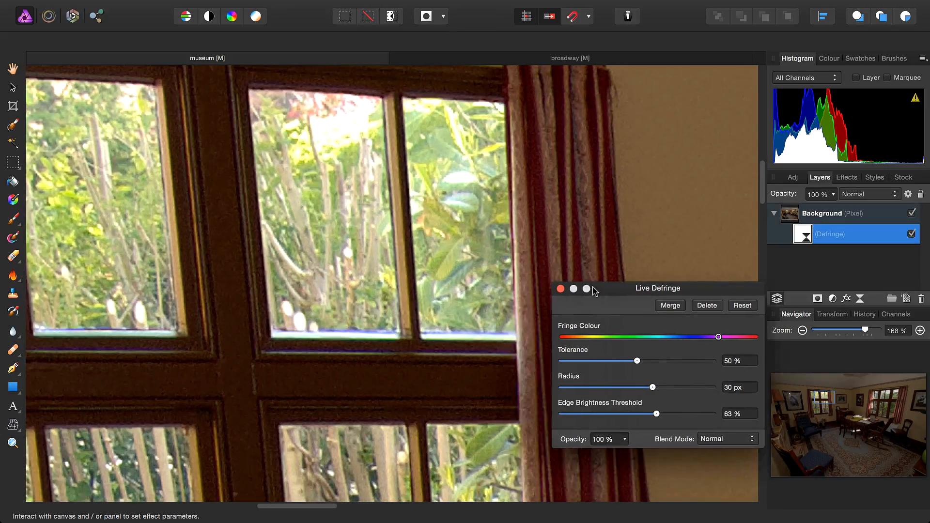
Add a second live Defringe layer sampling the blue fringe, then toggle it to compare
{"action": "left_click", "coordinate": [559, 288]}
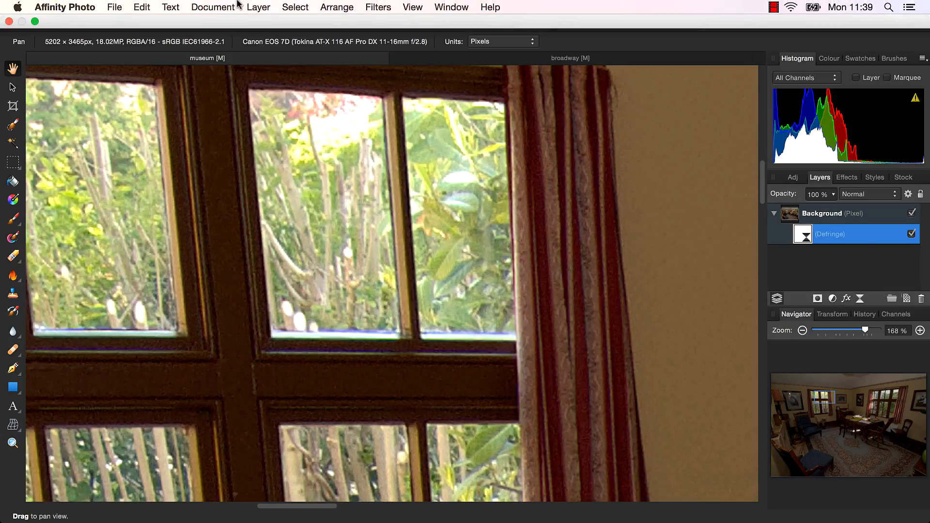
{"action": "left_click", "coordinate": [258, 6]}
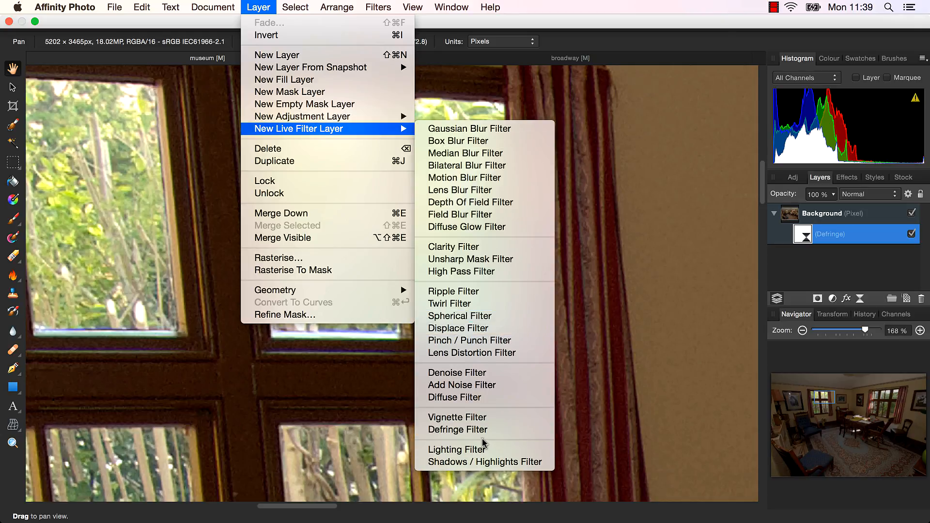
{"action": "left_click", "coordinate": [457, 430]}
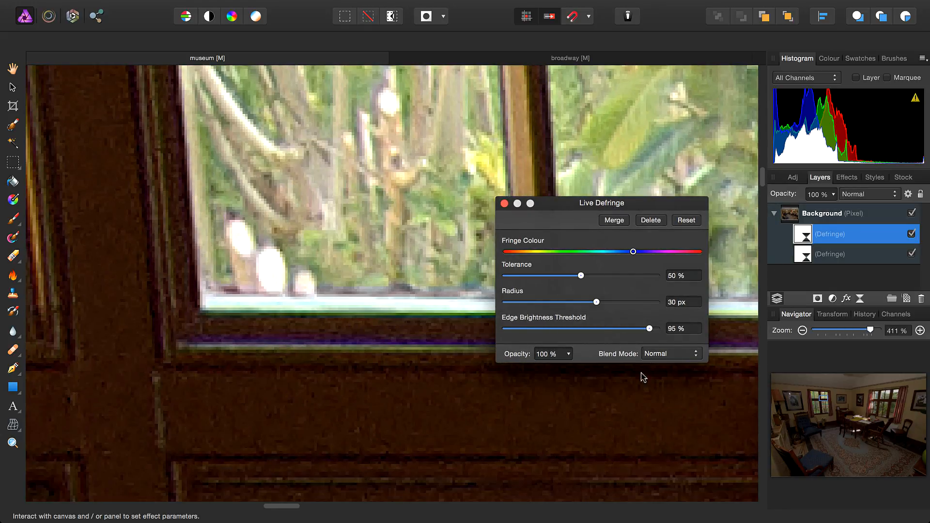
{"action": "left_click", "coordinate": [634, 251]}
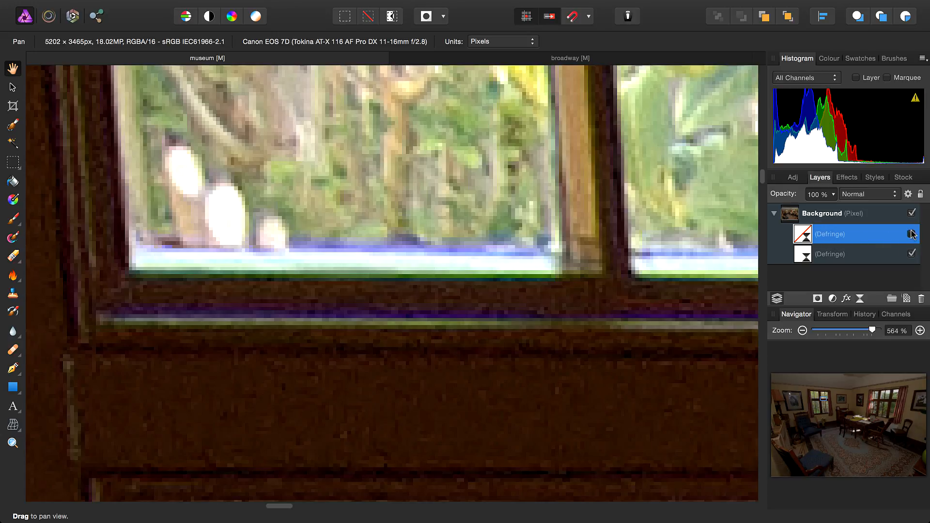
{"action": "left_click", "coordinate": [912, 234]}
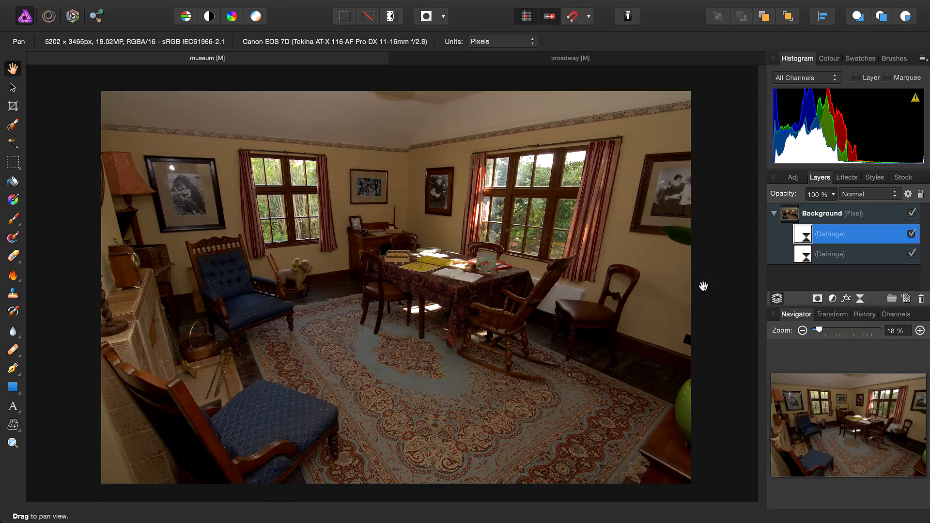
{"action": "mouse_move", "coordinate": [640, 63]}
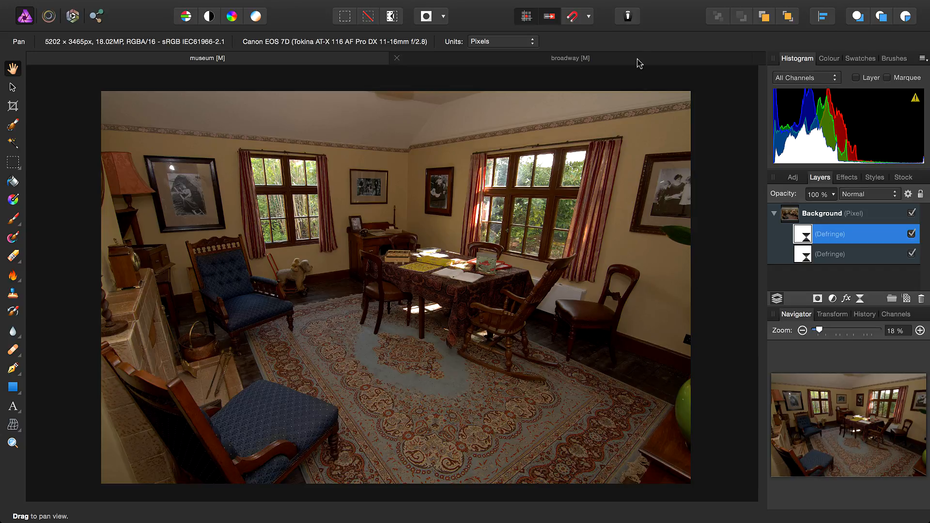
Bring the broadway street photo document to the front
{"action": "left_click", "coordinate": [569, 57]}
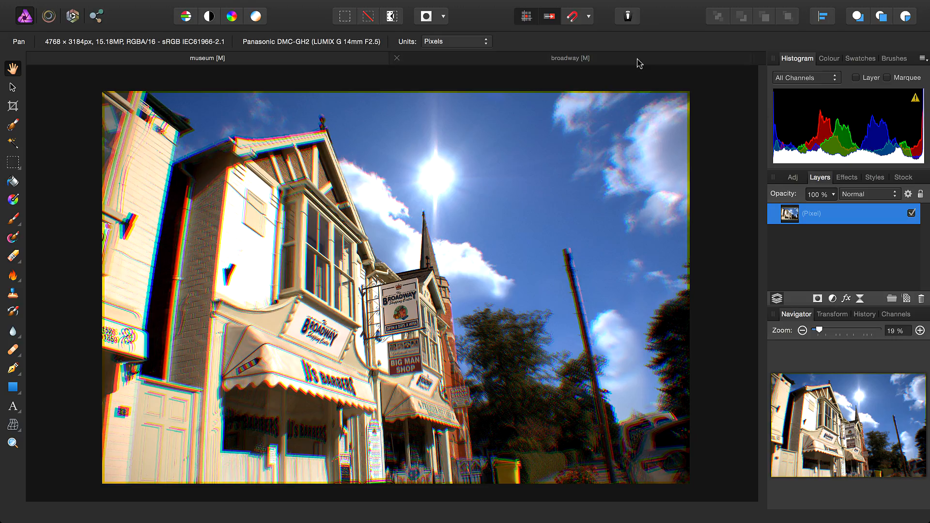
{"action": "mouse_move", "coordinate": [401, 223]}
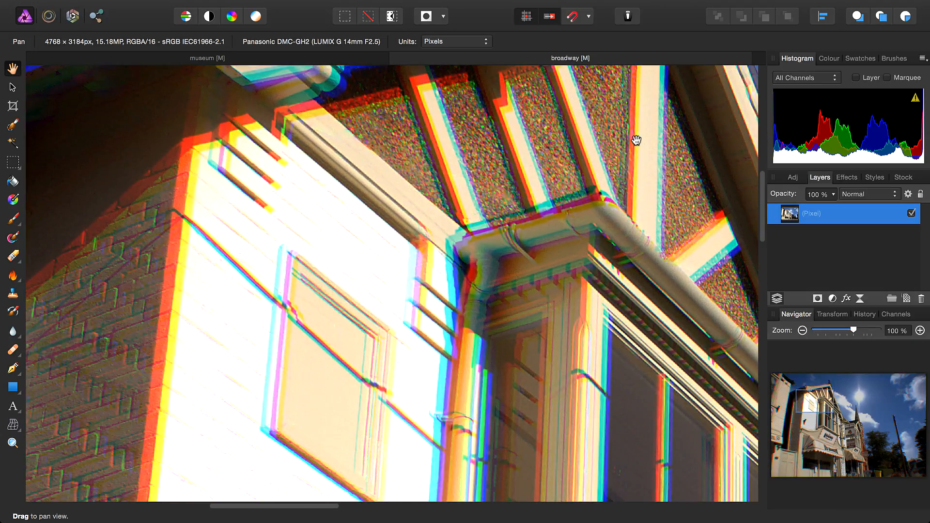
Open the Filters menu to reach the chromatic aberration filter
{"action": "left_click", "coordinate": [377, 7]}
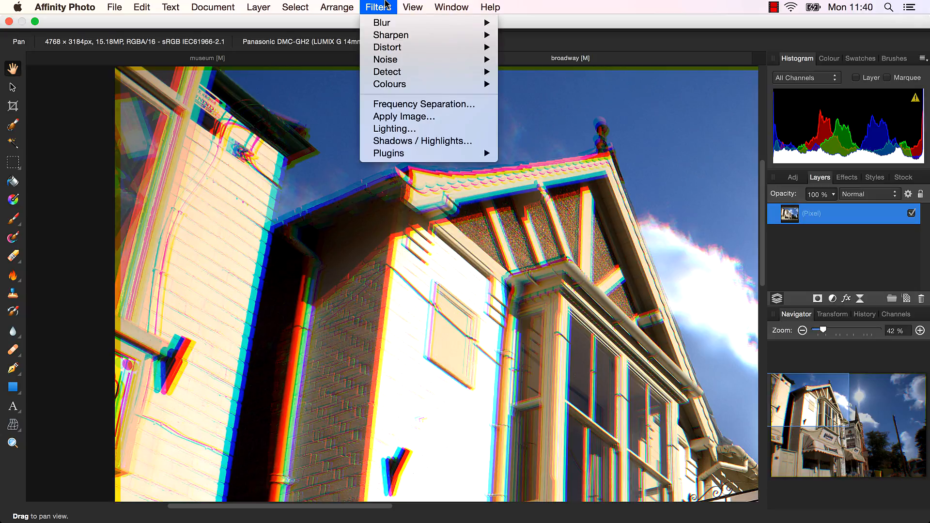
{"action": "mouse_move", "coordinate": [389, 84]}
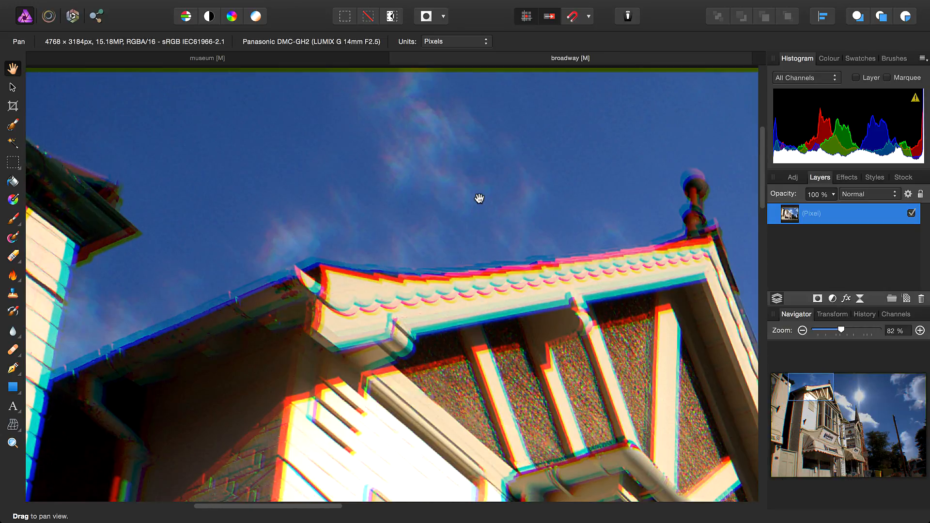
Reapply the chromatic aberration filter twice more and fit the whole photo in view
{"action": "left_click", "coordinate": [378, 7]}
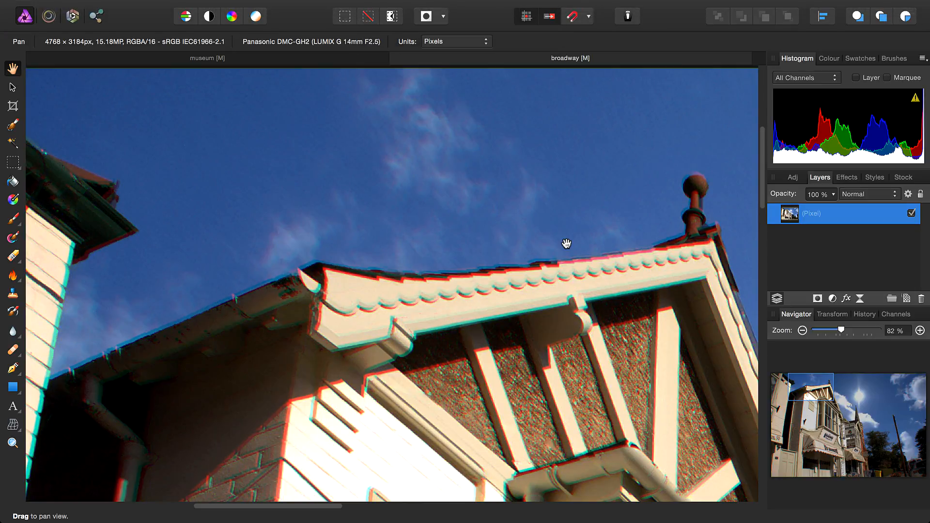
{"action": "left_click", "coordinate": [803, 330]}
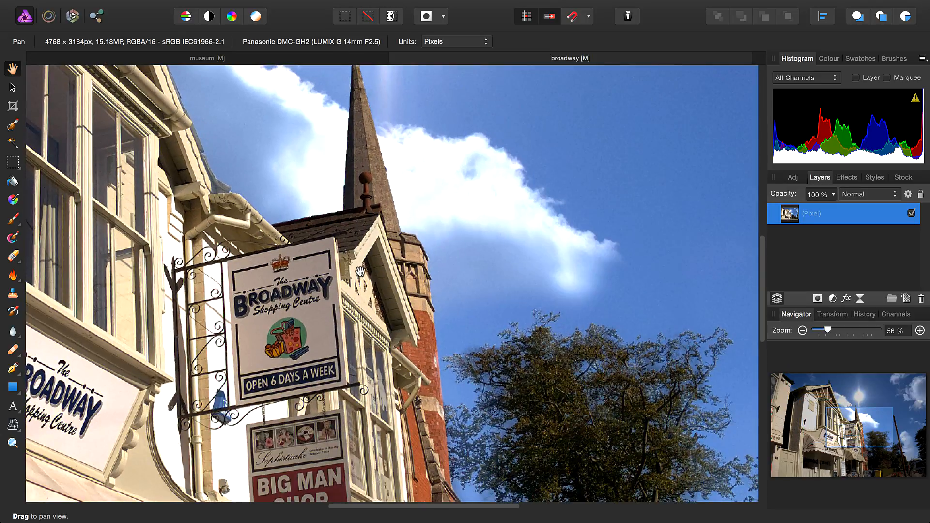
{"action": "left_click", "coordinate": [801, 330]}
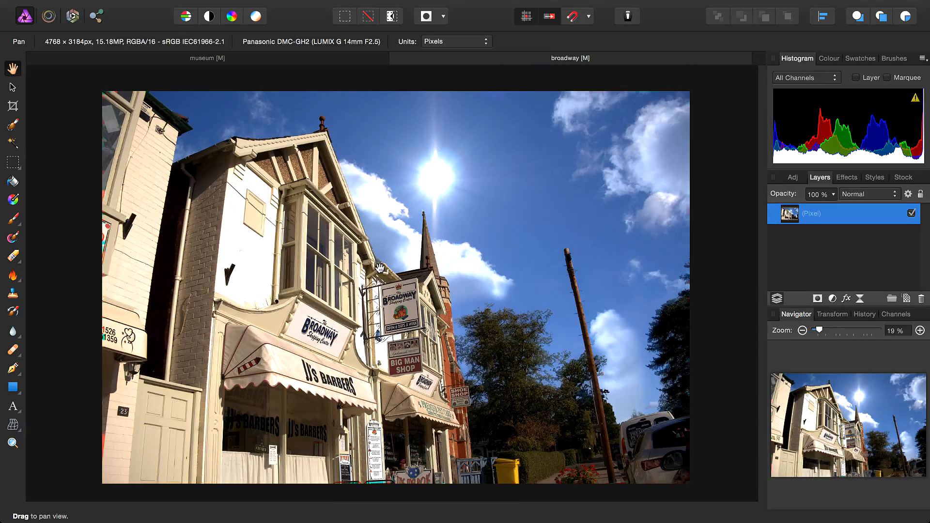